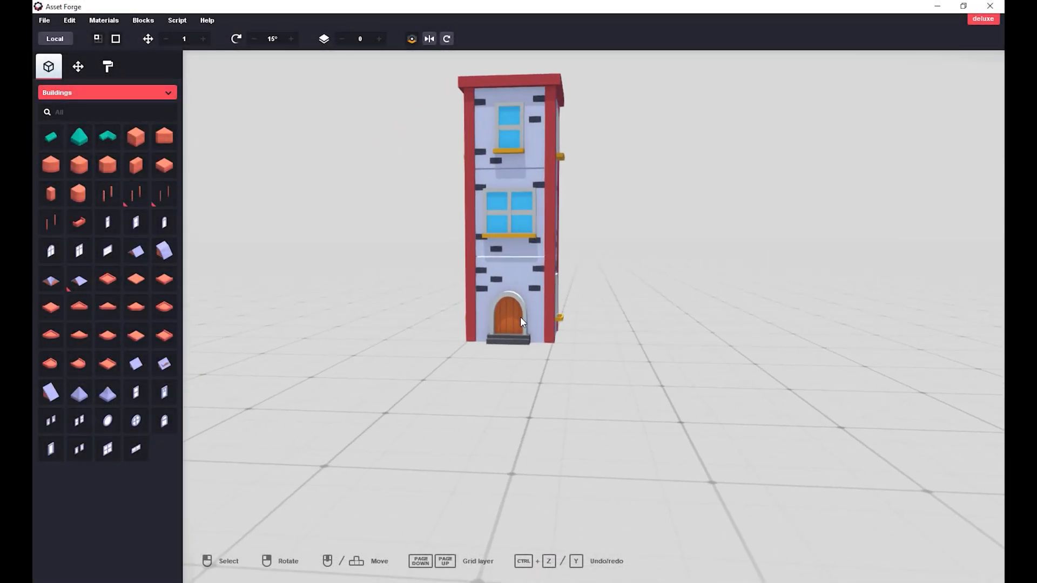
Step: Inspect the finished three-storey red-and-white townhouse, then bring up the File options
{"action": "scroll", "scroll_direction": "up", "scroll_amount": 3}
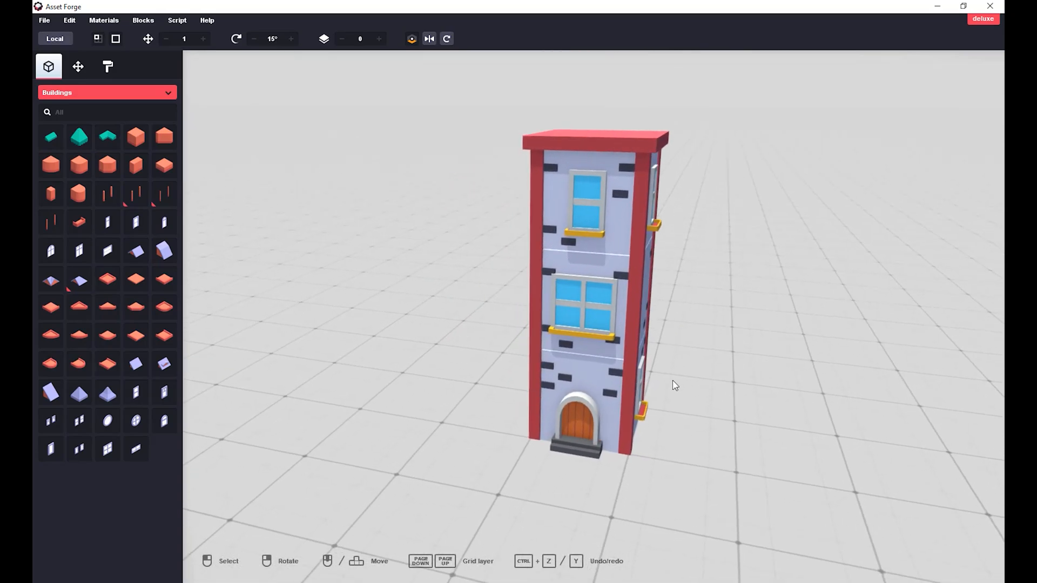
{"action": "left_click", "coordinate": [43, 20]}
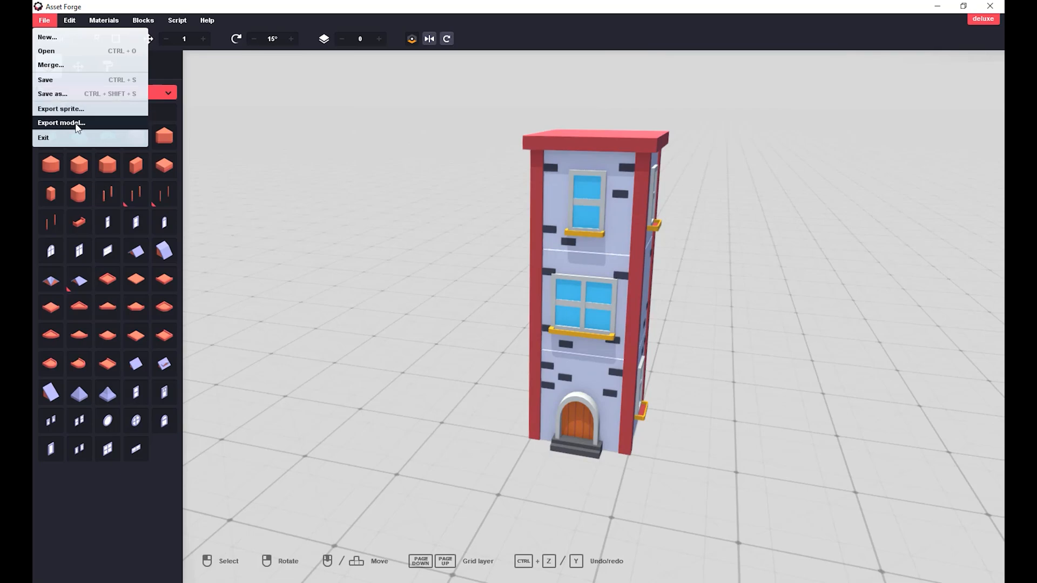
Step: In Export model, choose OBJ as the format with textures included
{"action": "left_click", "coordinate": [60, 122]}
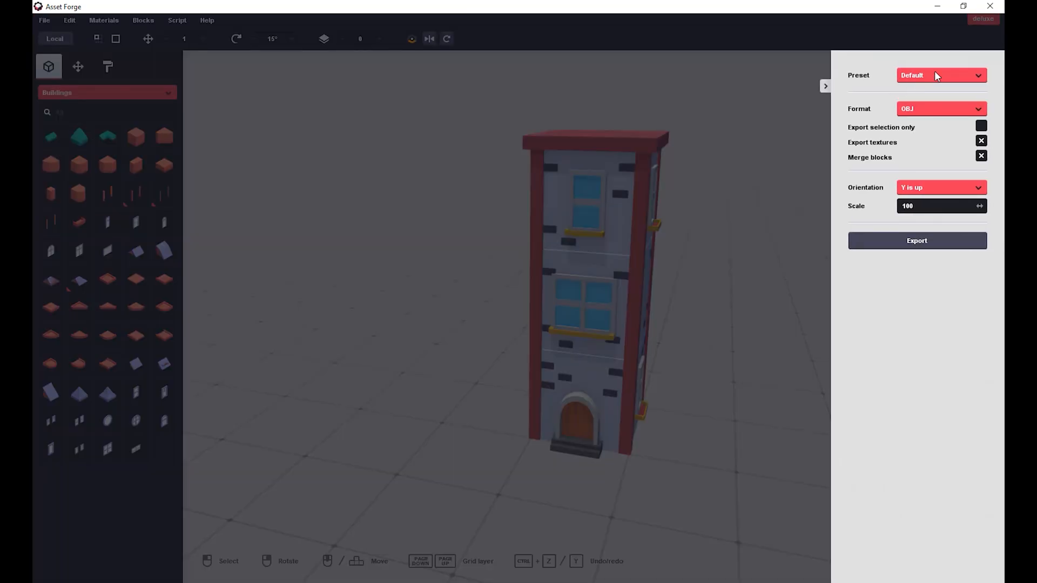
{"action": "left_click", "coordinate": [940, 109]}
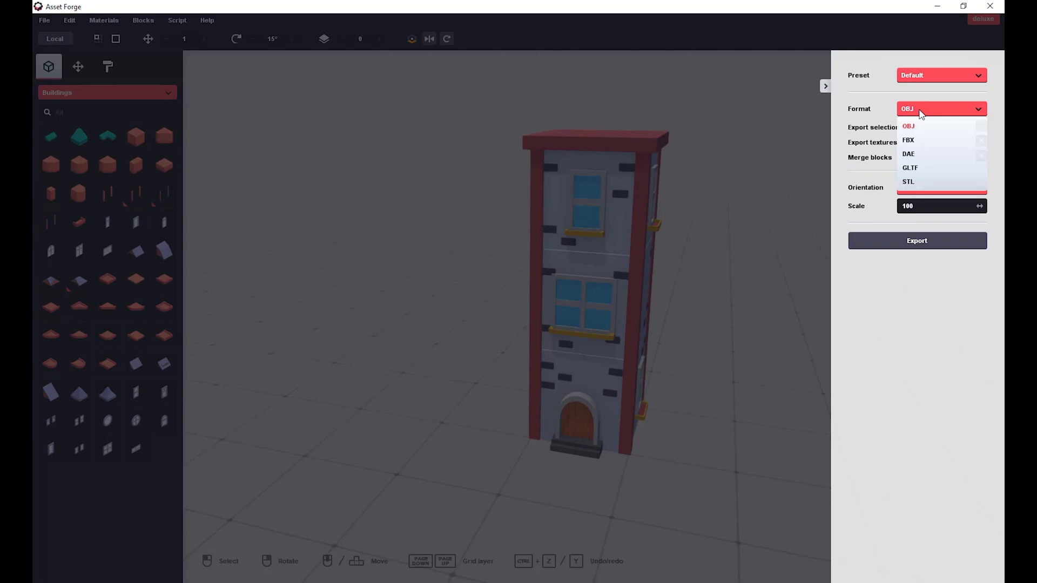
{"action": "left_click", "coordinate": [908, 126]}
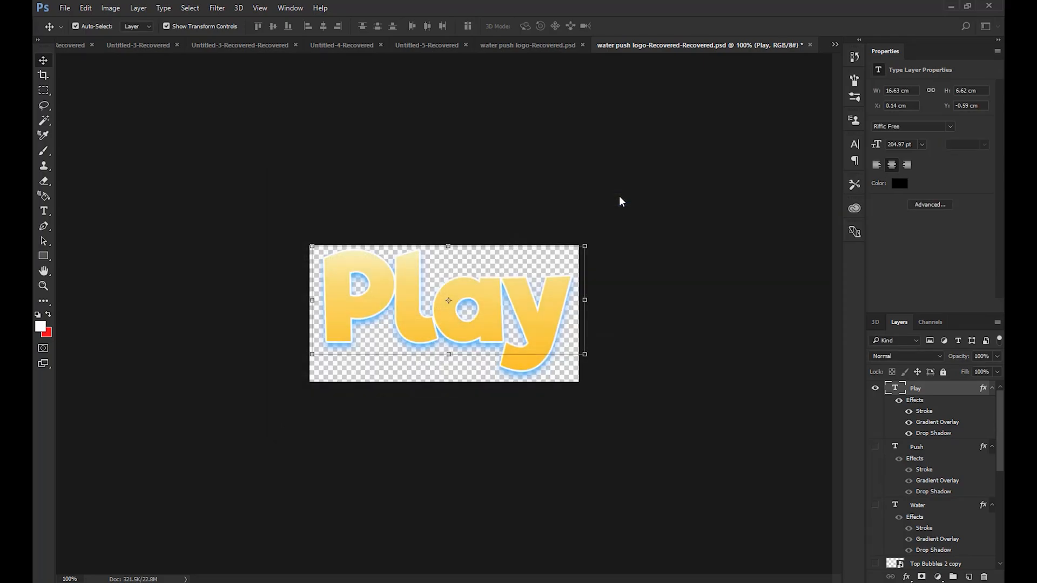
Step: Generate UVs for Standup House.obj at 1024 x 1024 with materials merged into one texture
{"action": "left_click", "coordinate": [735, 44]}
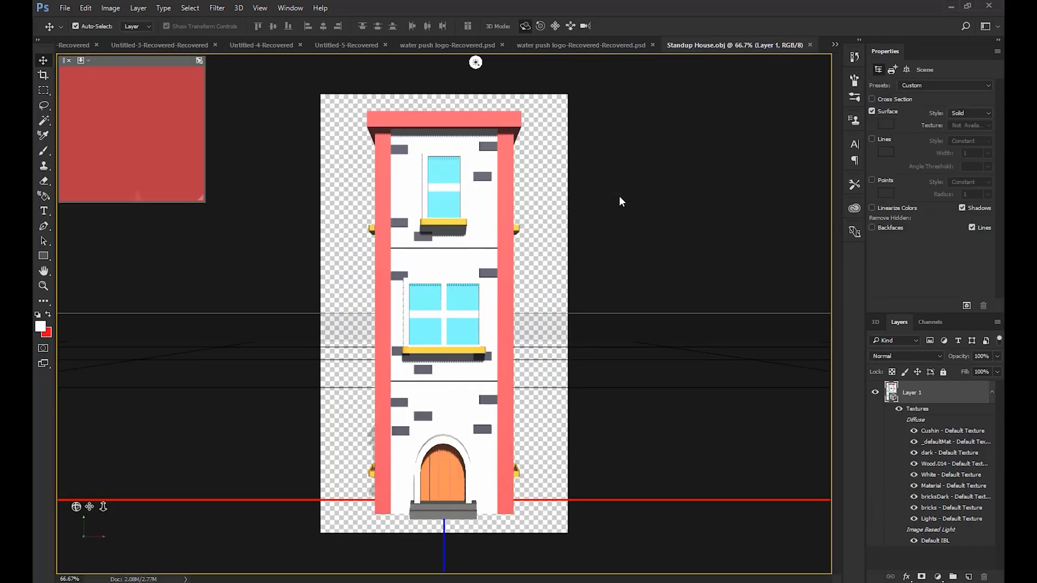
{"action": "mouse_move", "coordinate": [239, 8]}
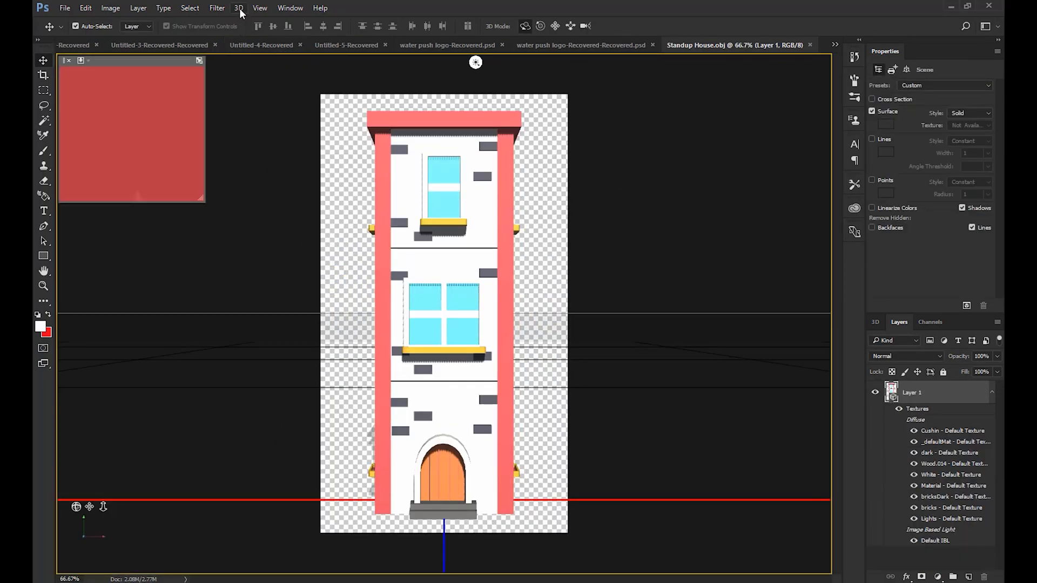
{"action": "left_click", "coordinate": [239, 8]}
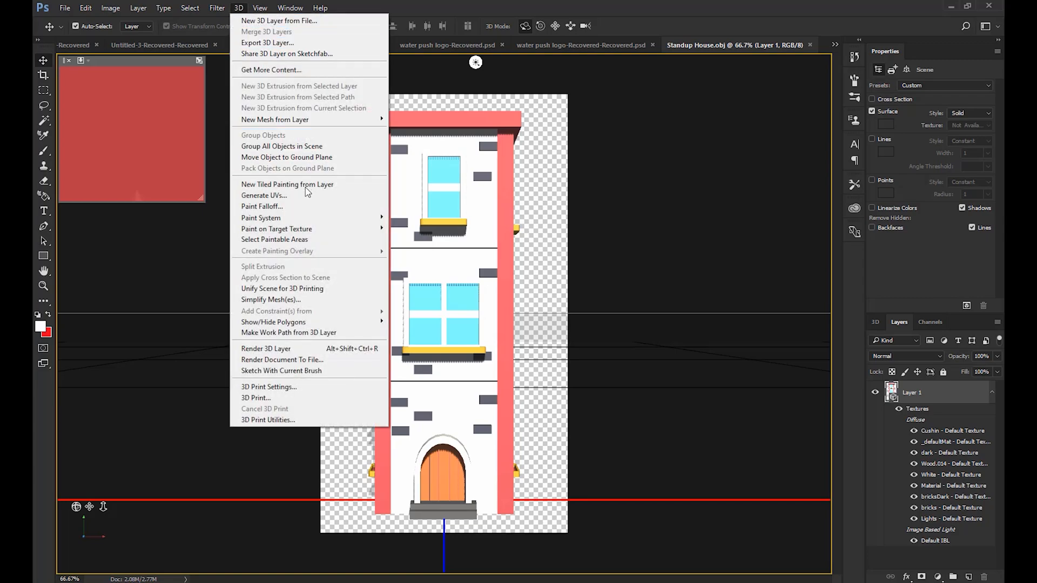
{"action": "left_click", "coordinate": [264, 196]}
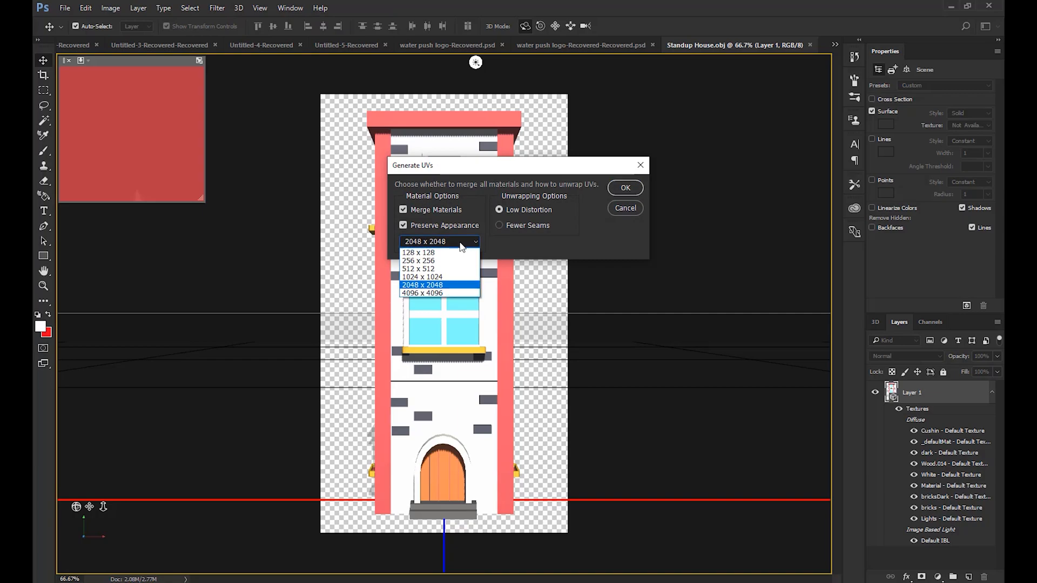
{"action": "mouse_move", "coordinate": [439, 277]}
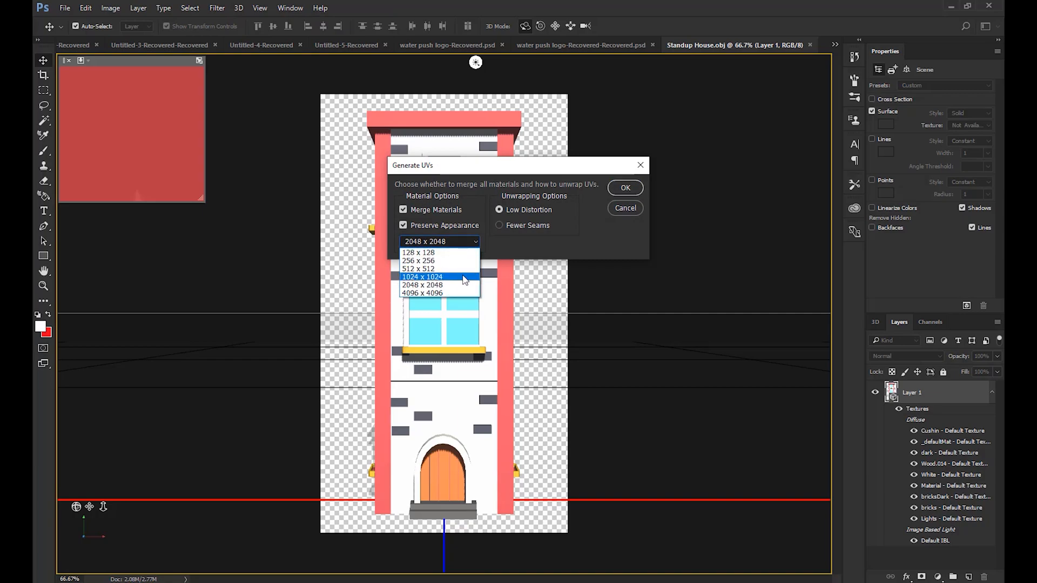
{"action": "left_click", "coordinate": [625, 186]}
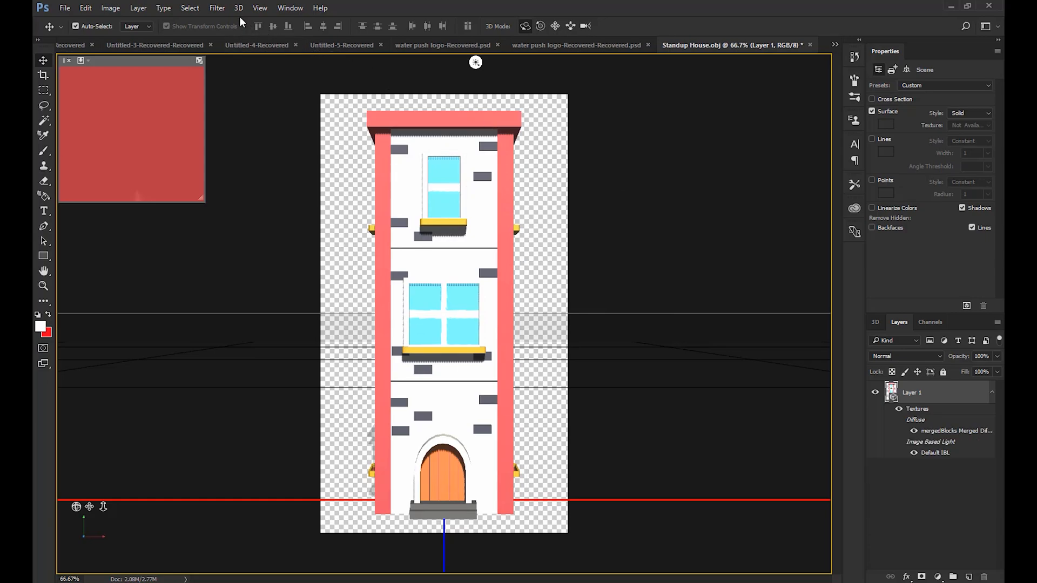
Step: Export the 3D layer as Wavefront OBJ with PNG textures
{"action": "left_click", "coordinate": [238, 7]}
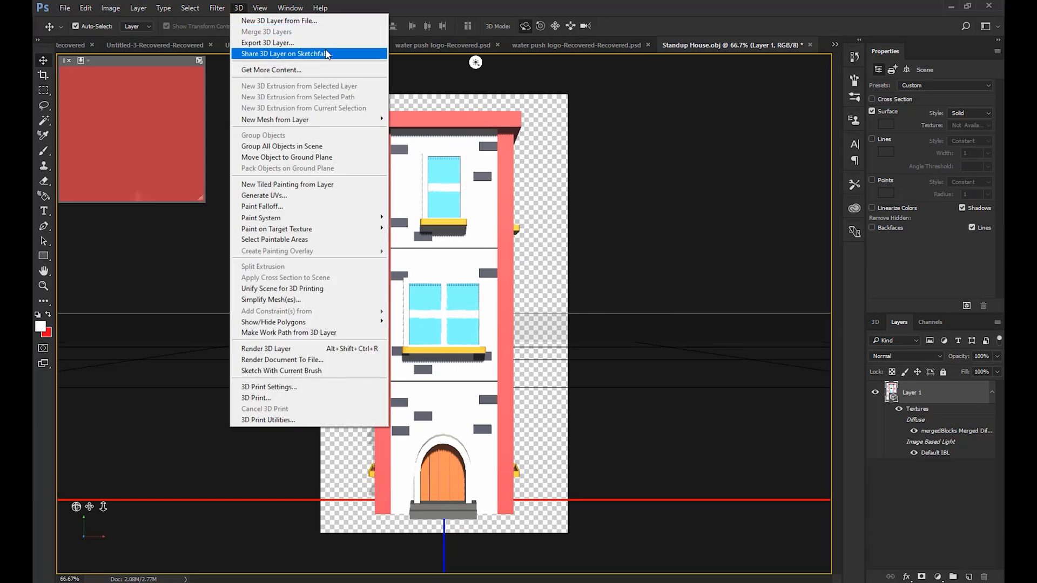
{"action": "mouse_move", "coordinate": [267, 42]}
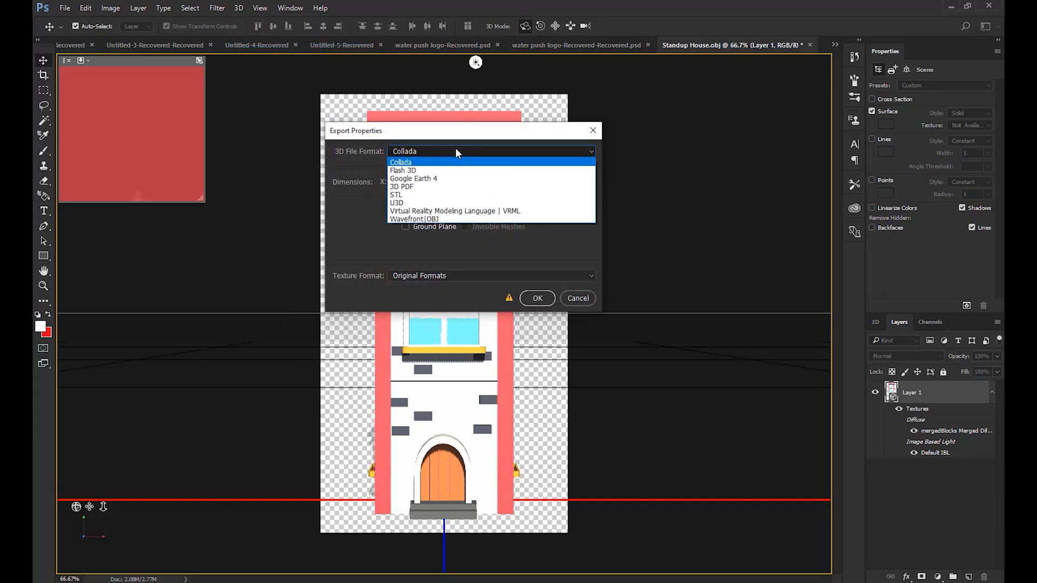
{"action": "mouse_move", "coordinate": [455, 219]}
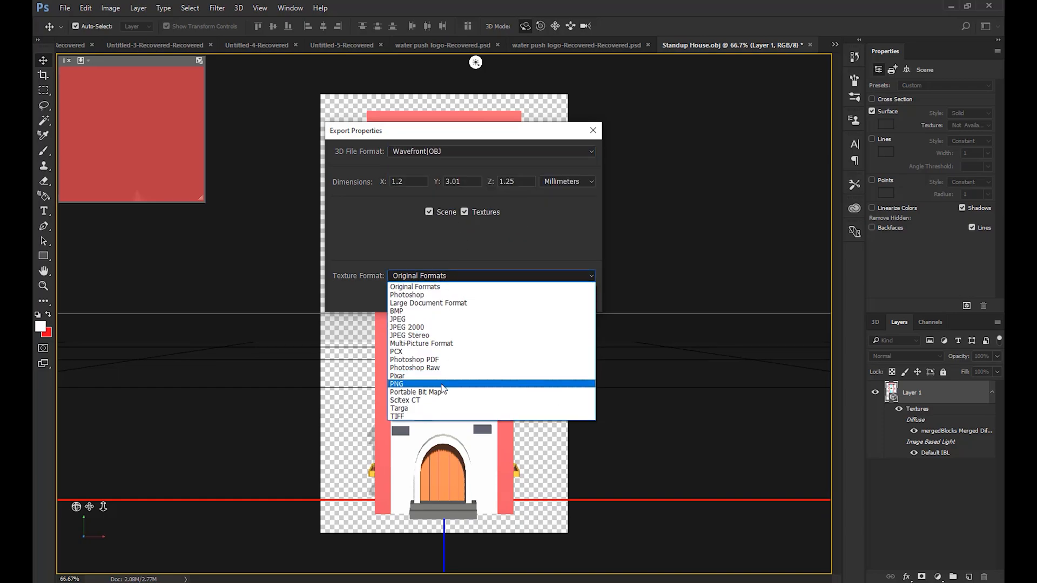
{"action": "left_click", "coordinate": [397, 384]}
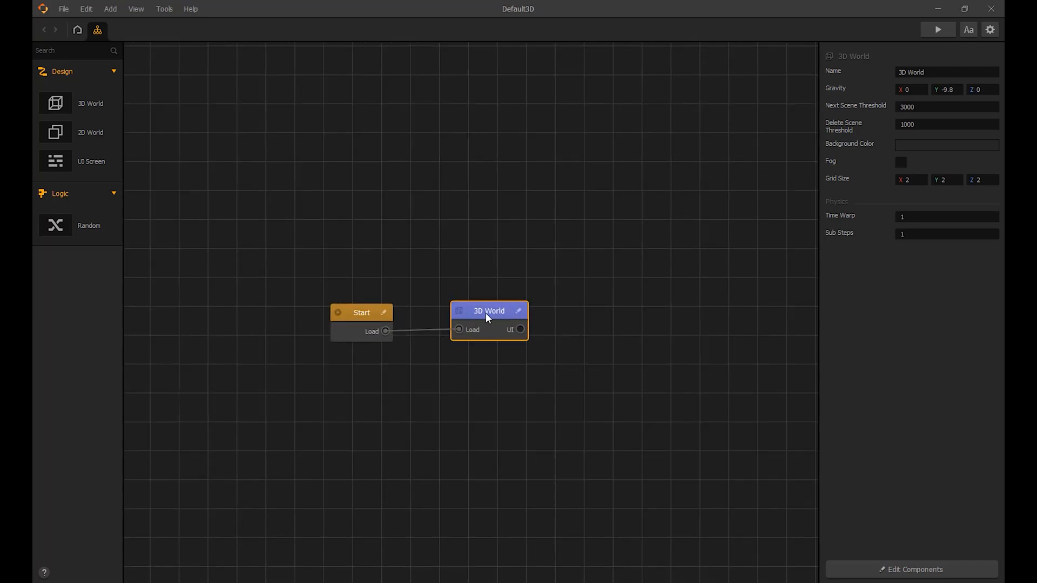
Step: Enter the 3D World scene and place Standup House.obj on the Start level ground
{"action": "double_click", "coordinate": [489, 311]}
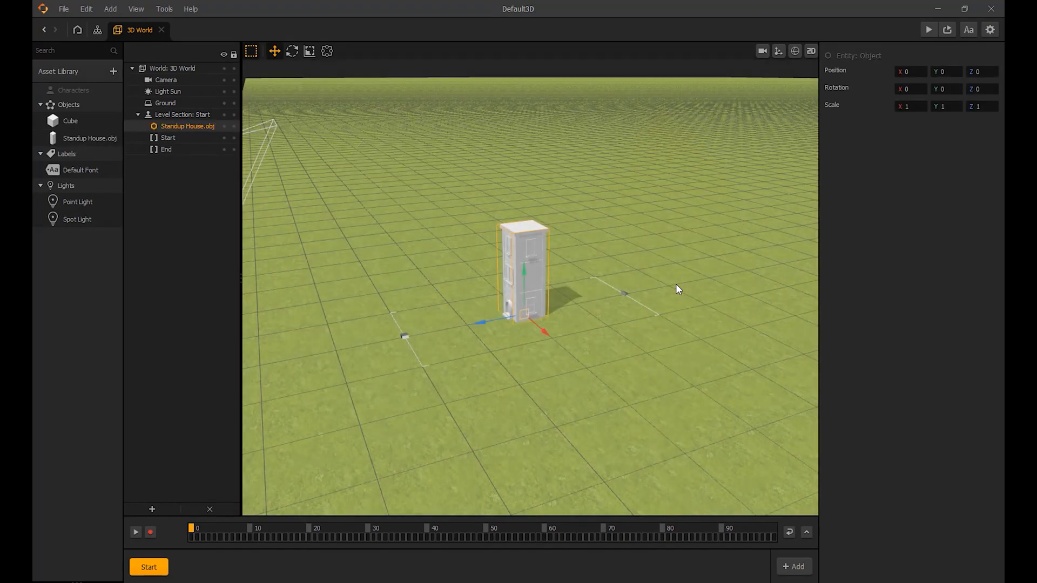
Step: Select Standup House.obj in the Asset Library to show its 3D Model settings
{"action": "left_click", "coordinate": [761, 51]}
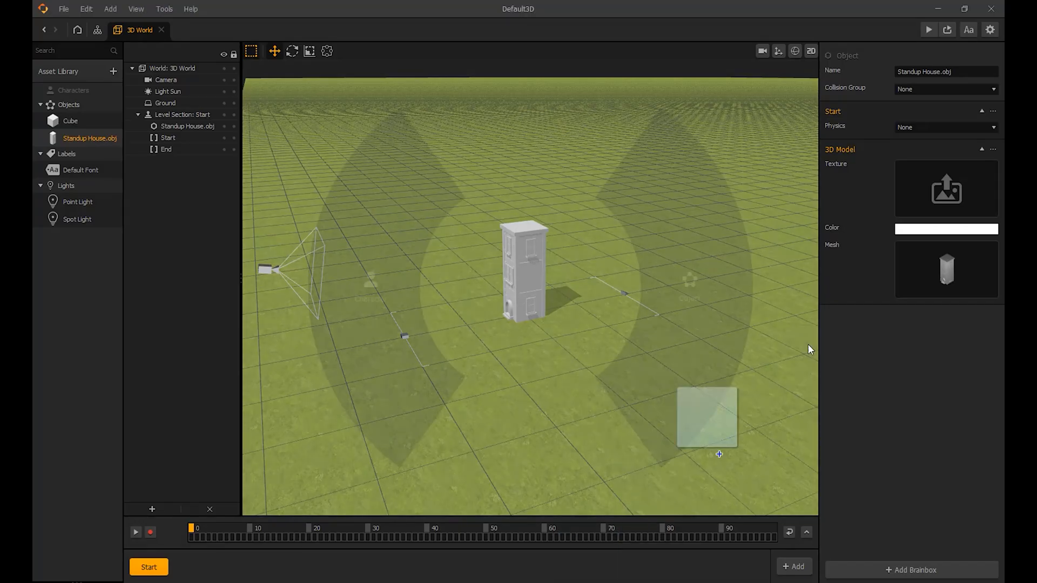
Step: Assign the merged texture to the house model and preview the coloured townhouse in game
{"action": "left_click", "coordinate": [947, 188]}
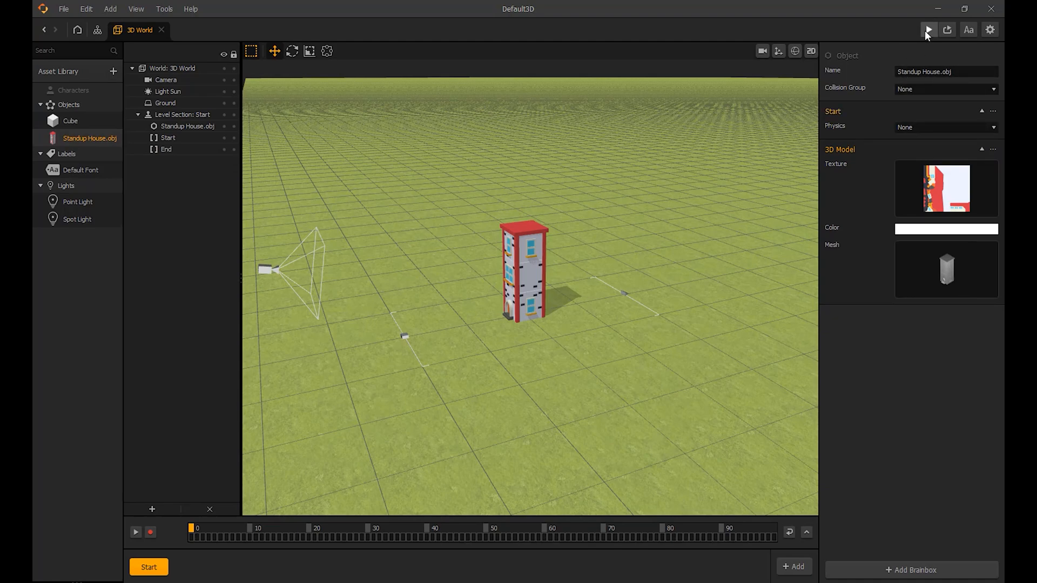
{"action": "left_click", "coordinate": [927, 30]}
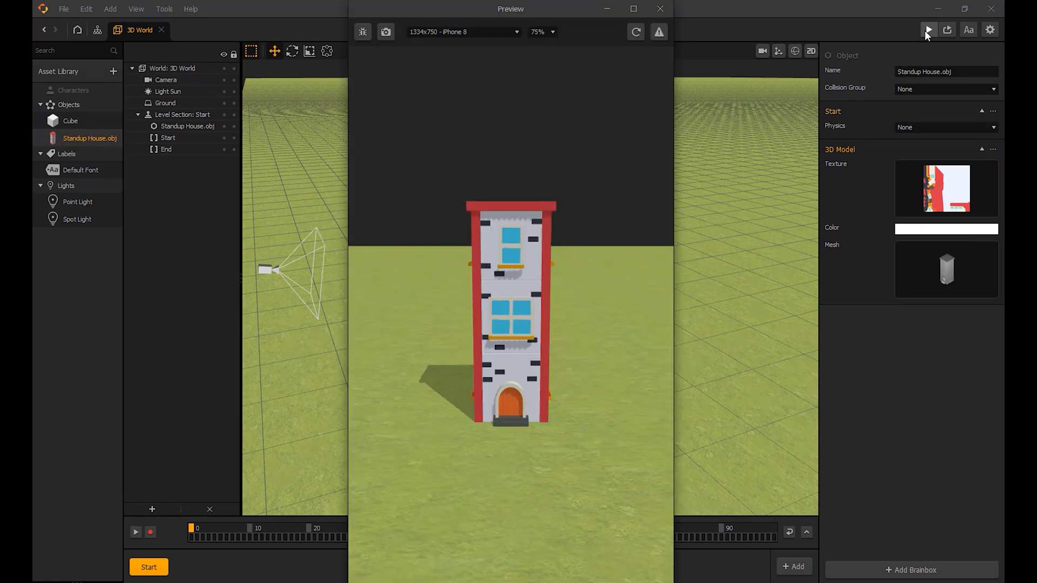